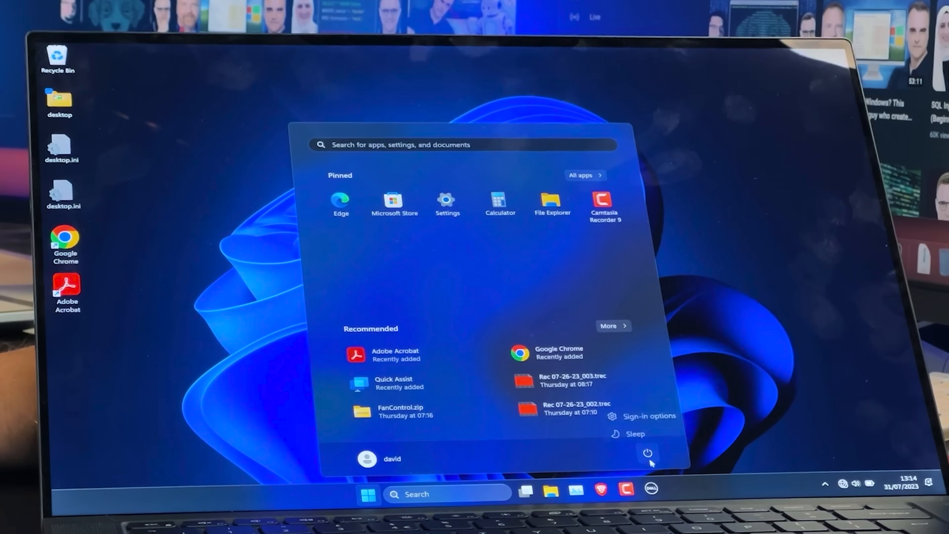
# Save the recommended 64-bit Kali Linux 2023.2 installer ISO from kali.org's download page.
pyautogui.click(648, 453)
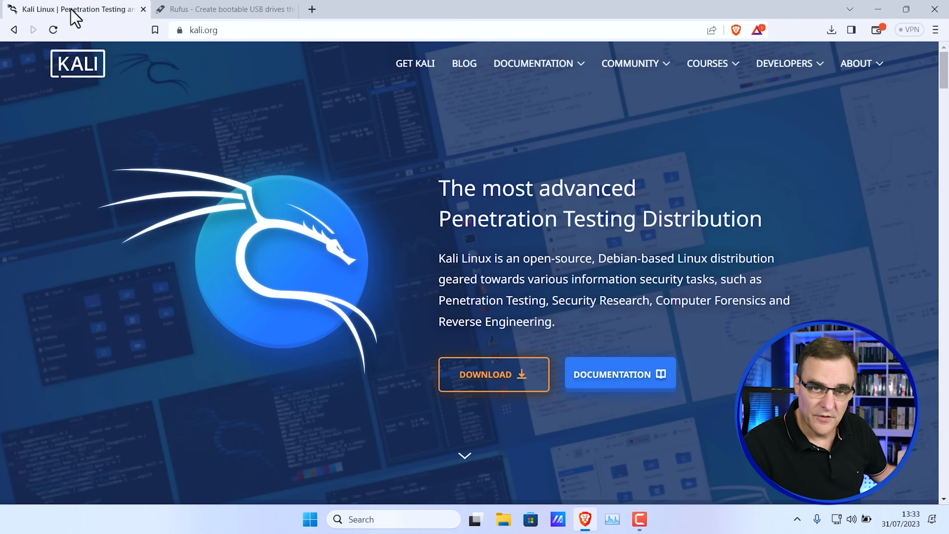
pyautogui.moveTo(432, 229)
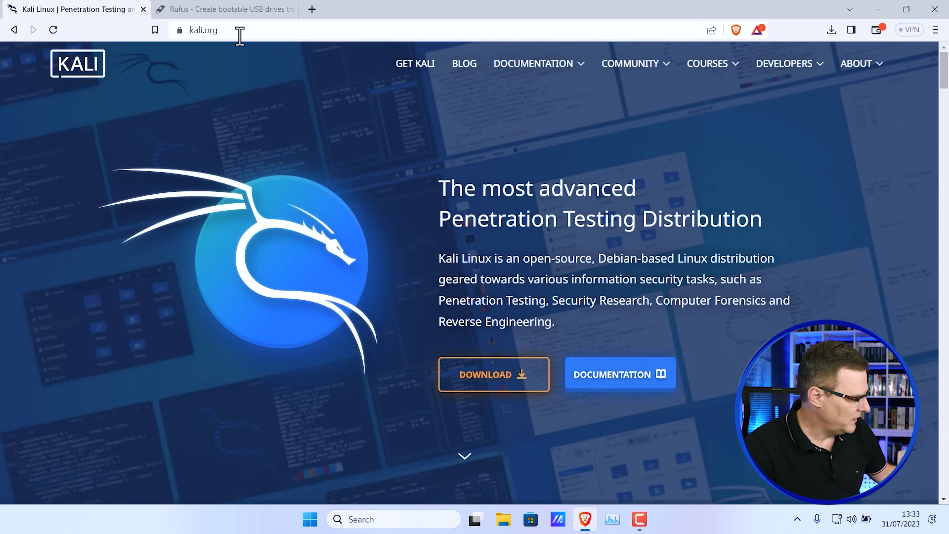
pyautogui.click(200, 30)
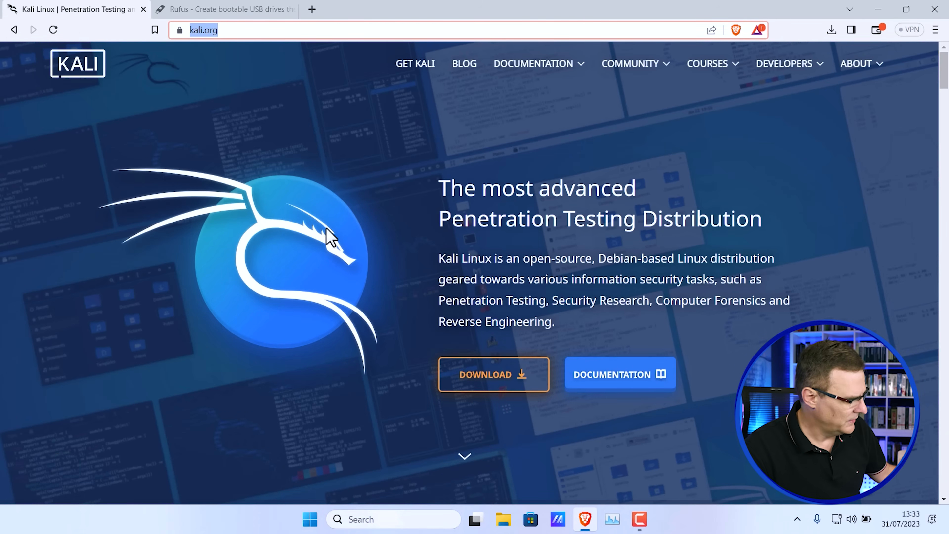
pyautogui.moveTo(493, 374)
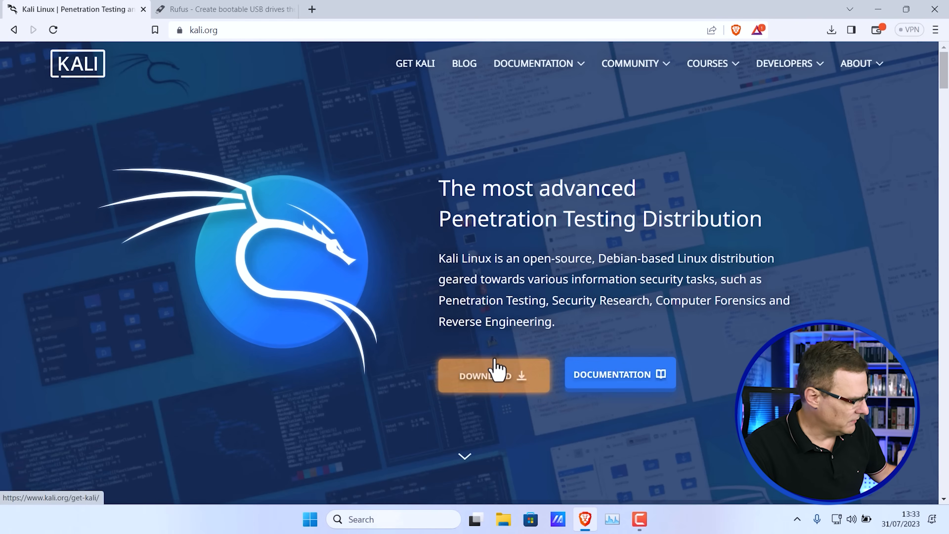
pyautogui.click(493, 374)
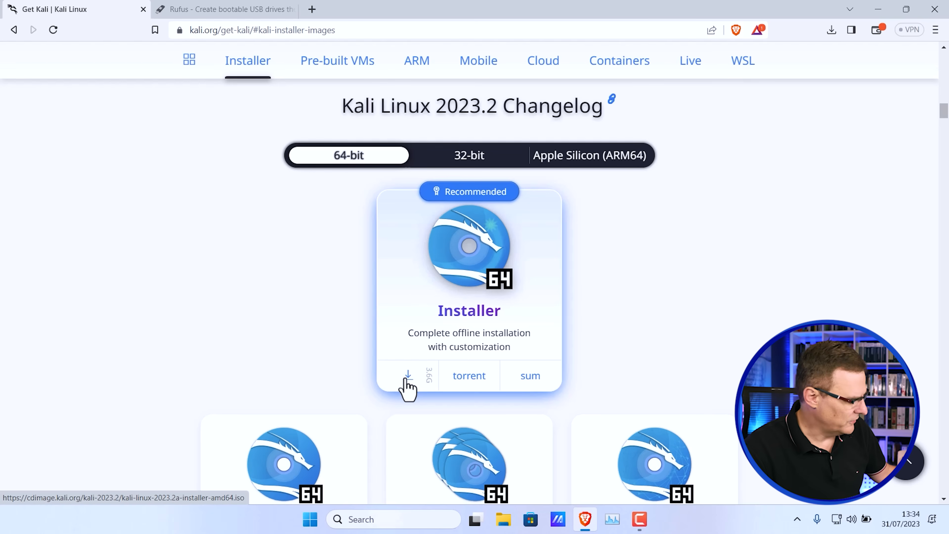
pyautogui.click(407, 375)
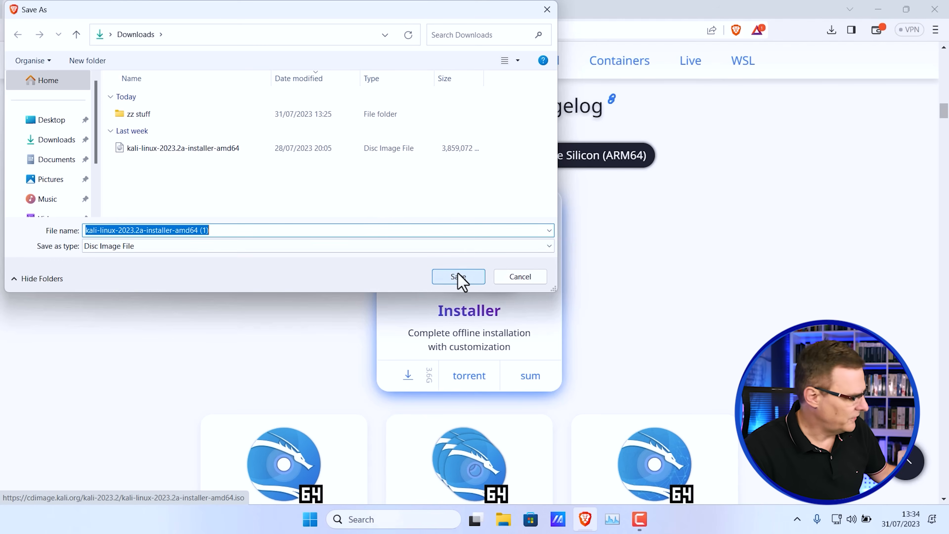
pyautogui.moveTo(525, 270)
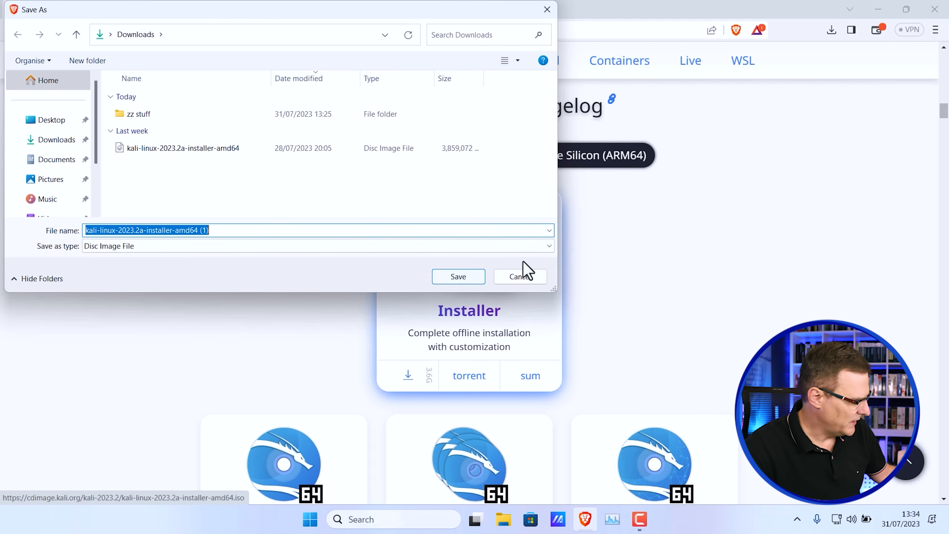
pyautogui.click(520, 277)
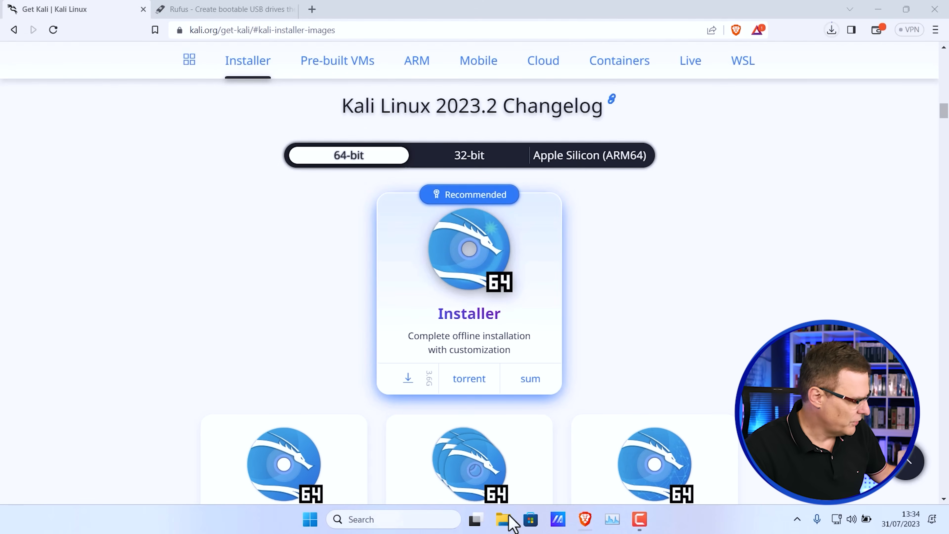
# Download rufus-4.2.exe from the Rufus site and show it in the Downloads folder.
pyautogui.click(224, 9)
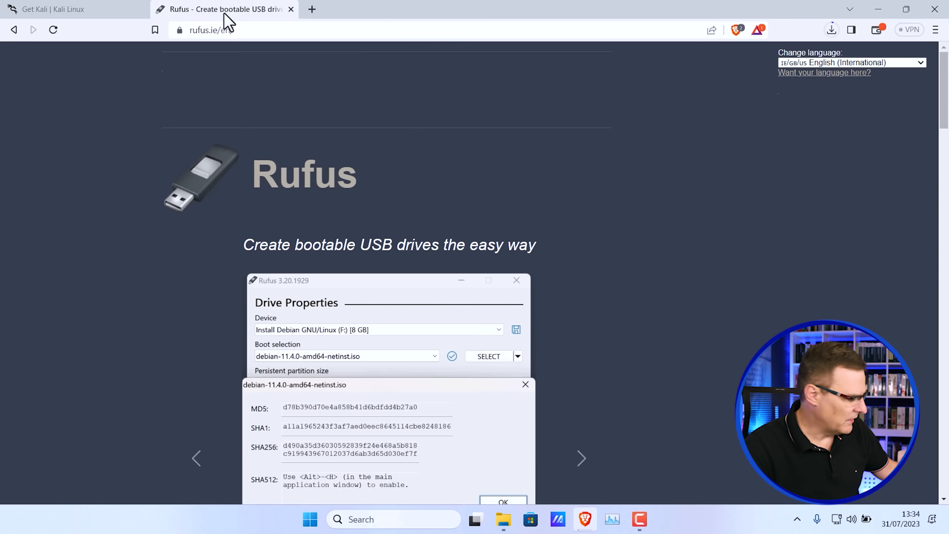
pyautogui.scroll(-3)
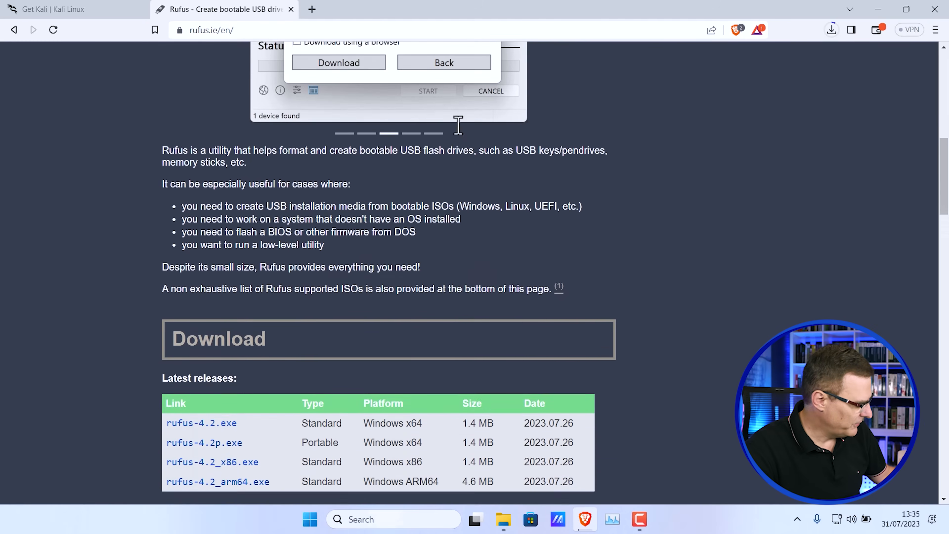
pyautogui.scroll(-3)
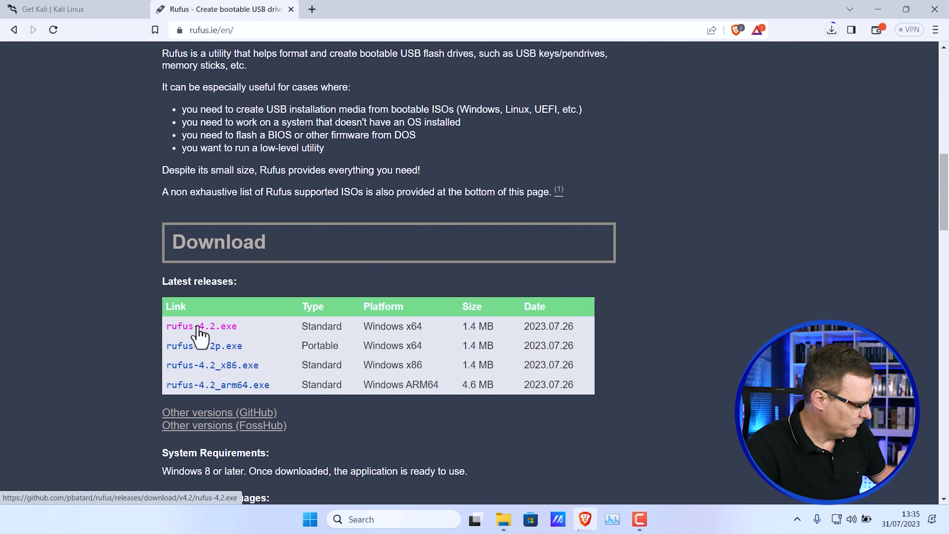
pyautogui.moveTo(398, 345)
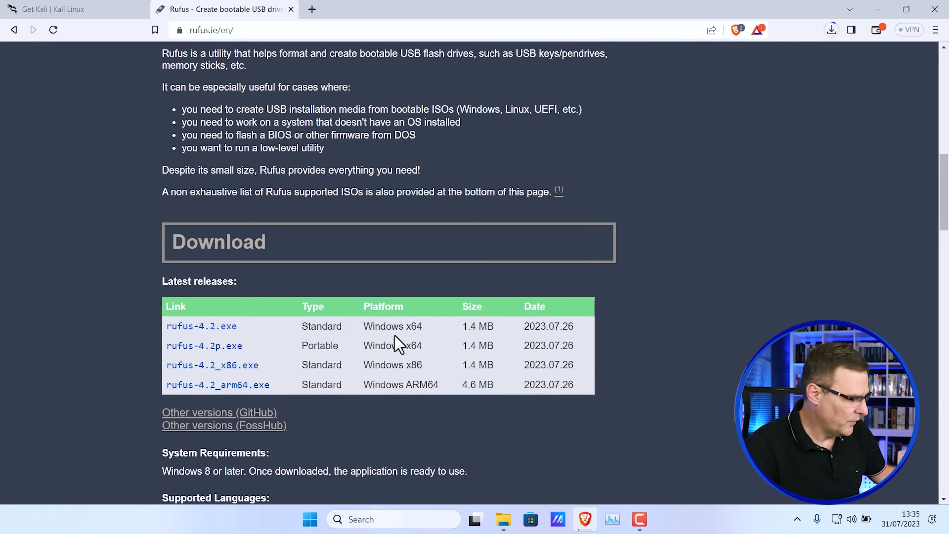
pyautogui.moveTo(265, 374)
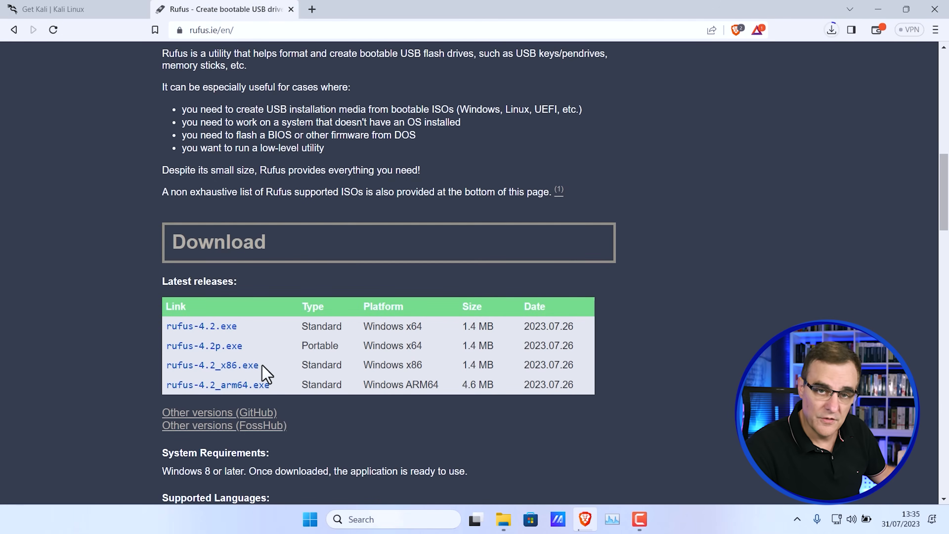
pyautogui.click(503, 519)
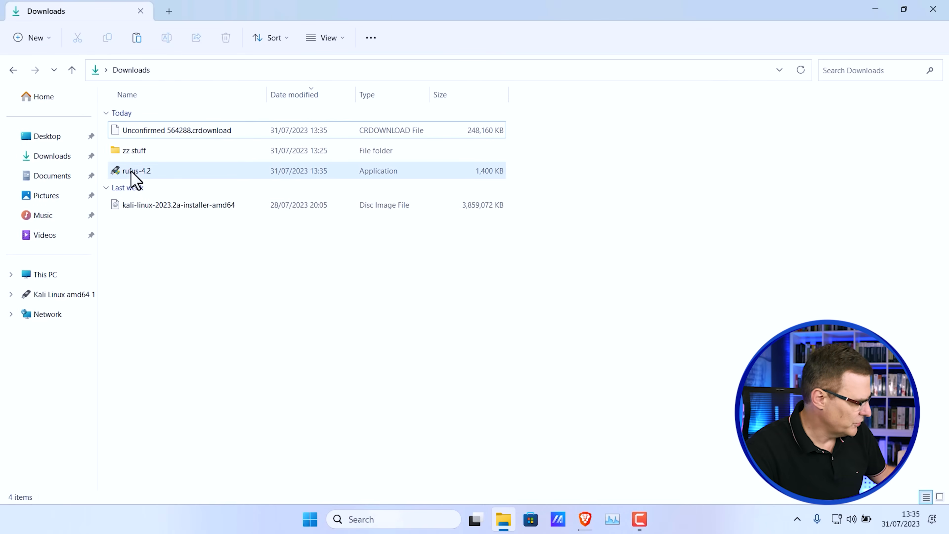
# Launch rufus-4.2, choose kali-linux-2023.2a-installer-amd64.iso as boot image, and cancel the duplicate download.
pyautogui.click(136, 170)
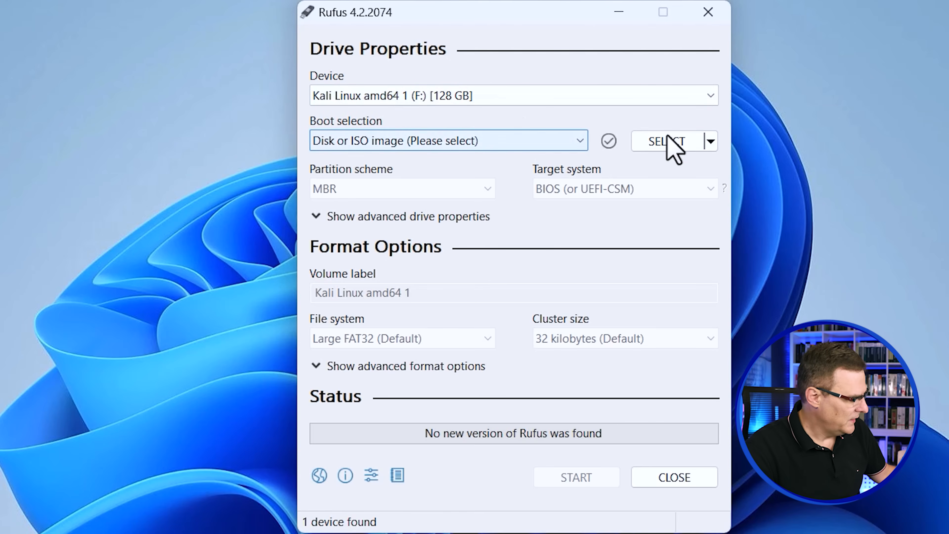
pyautogui.click(667, 141)
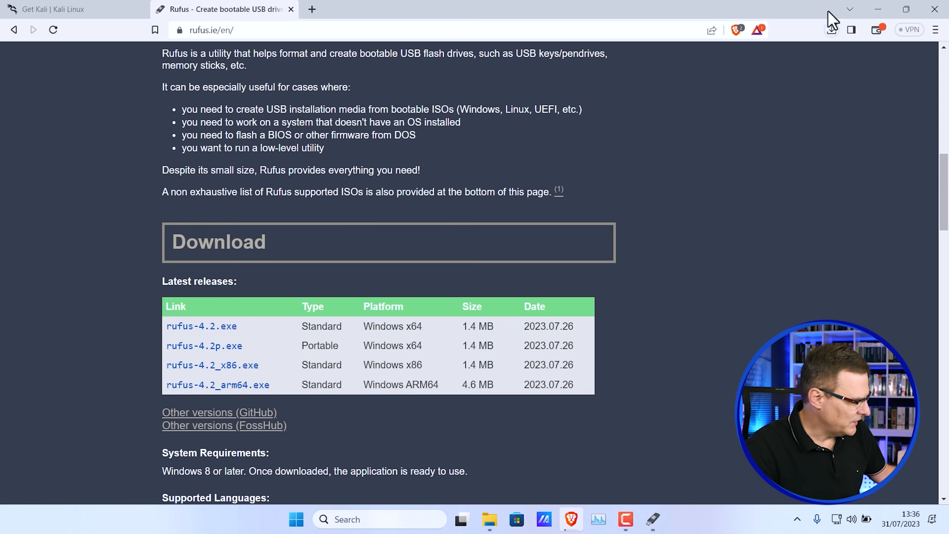
pyautogui.click(831, 29)
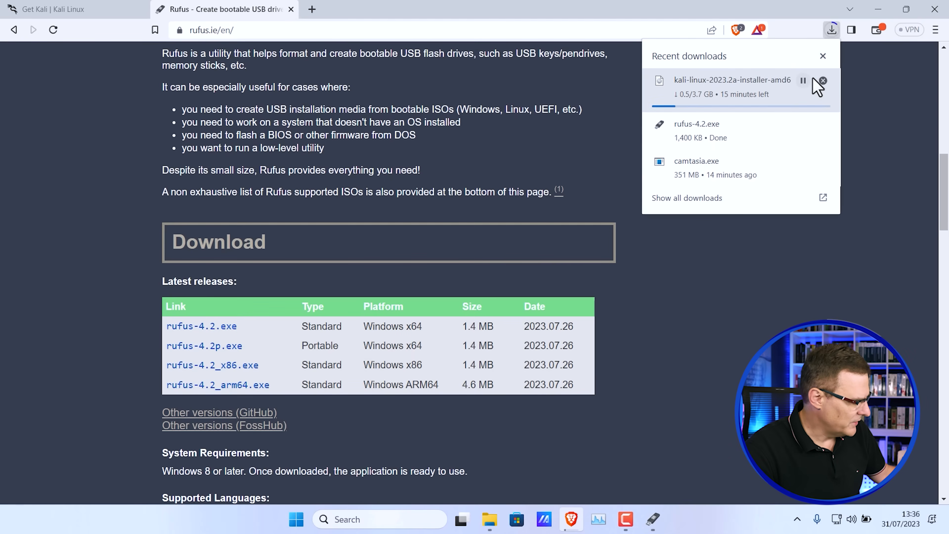
pyautogui.click(804, 80)
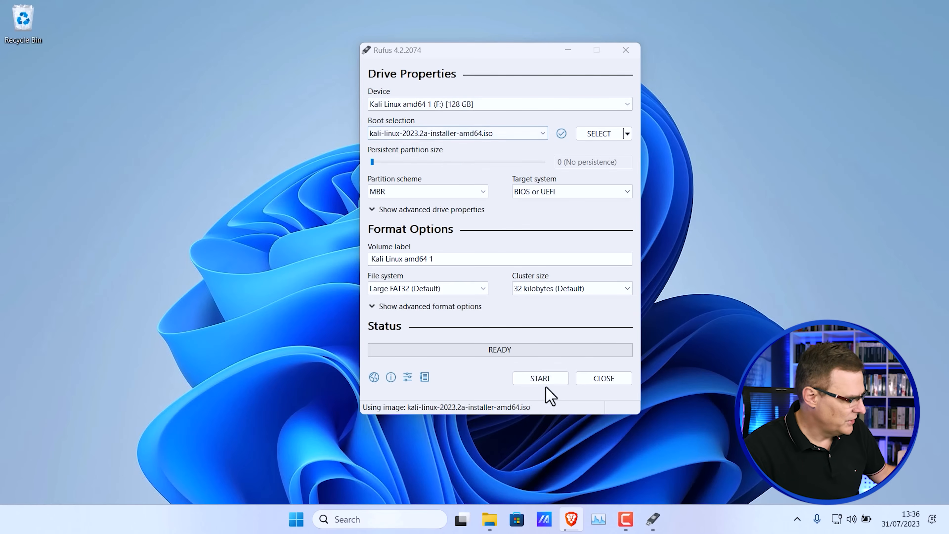
# Start writing the ISO to the 128 GB USB in ISO Image mode, accepting data erasure.
pyautogui.click(539, 377)
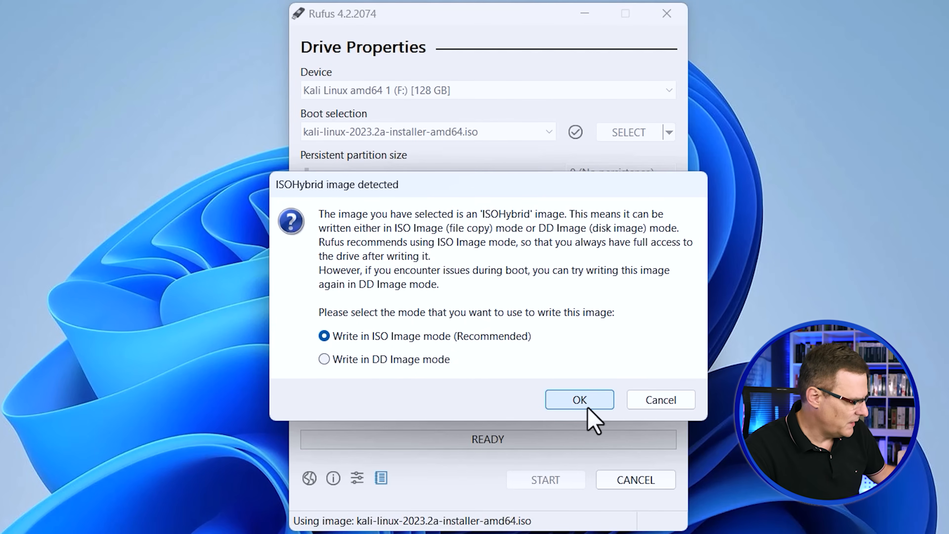
pyautogui.click(579, 400)
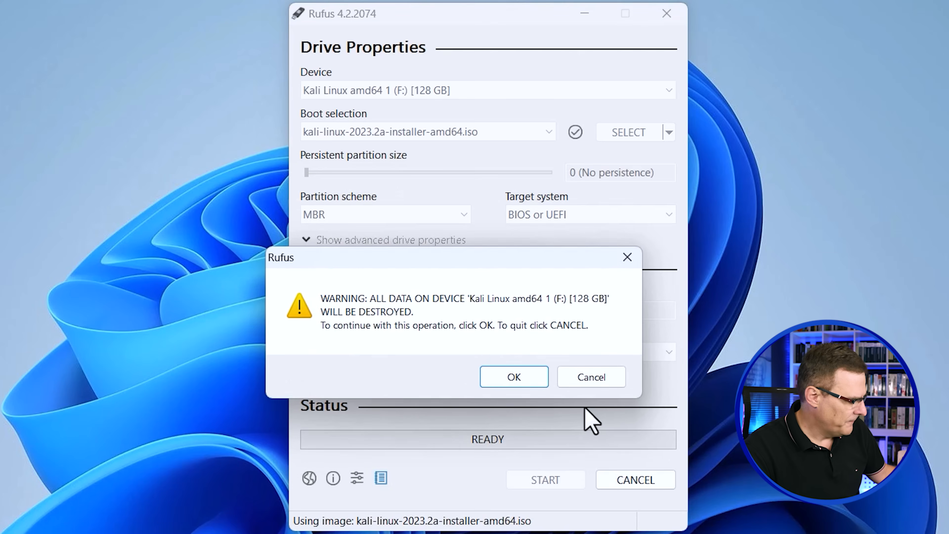
pyautogui.moveTo(436, 415)
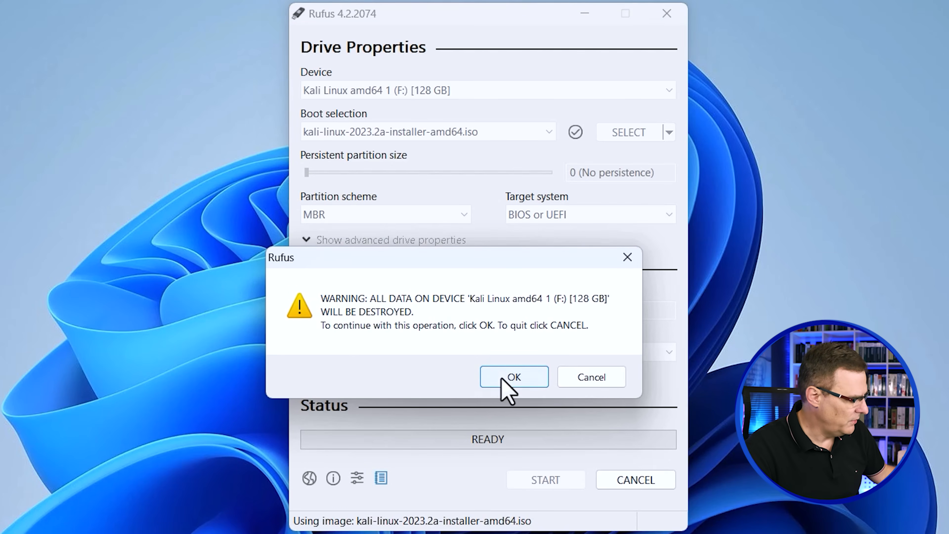
pyautogui.click(514, 377)
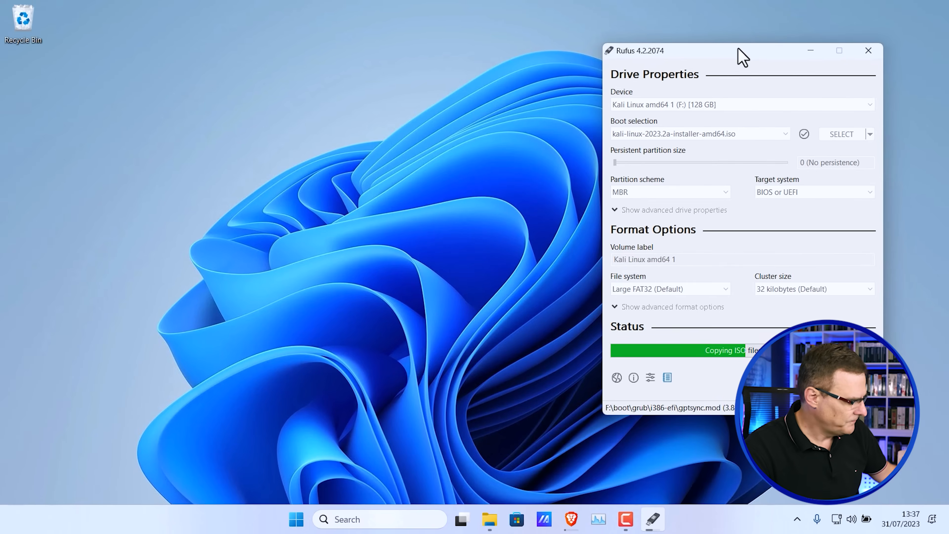
# Launch Disk Management and begin shrinking the OS (C:) partition.
pyautogui.rightClick(296, 520)
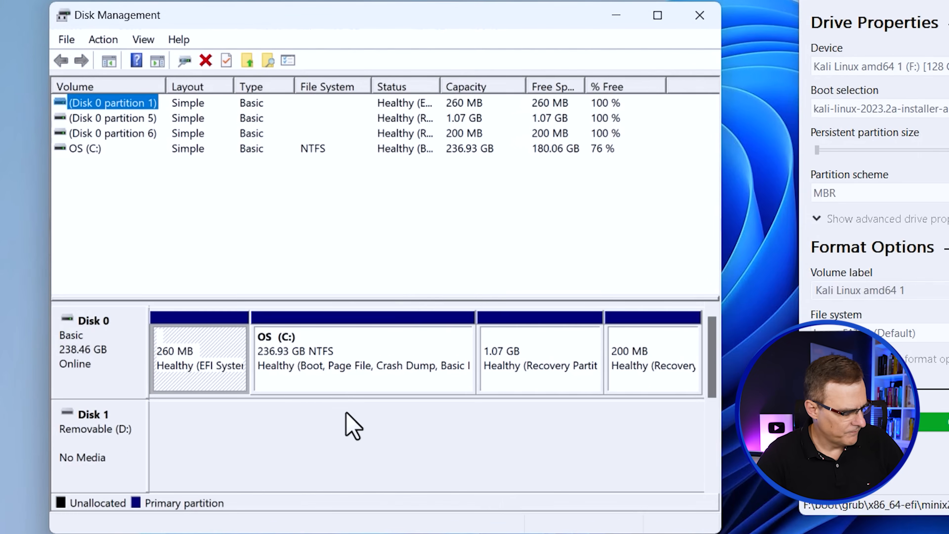
pyautogui.click(363, 357)
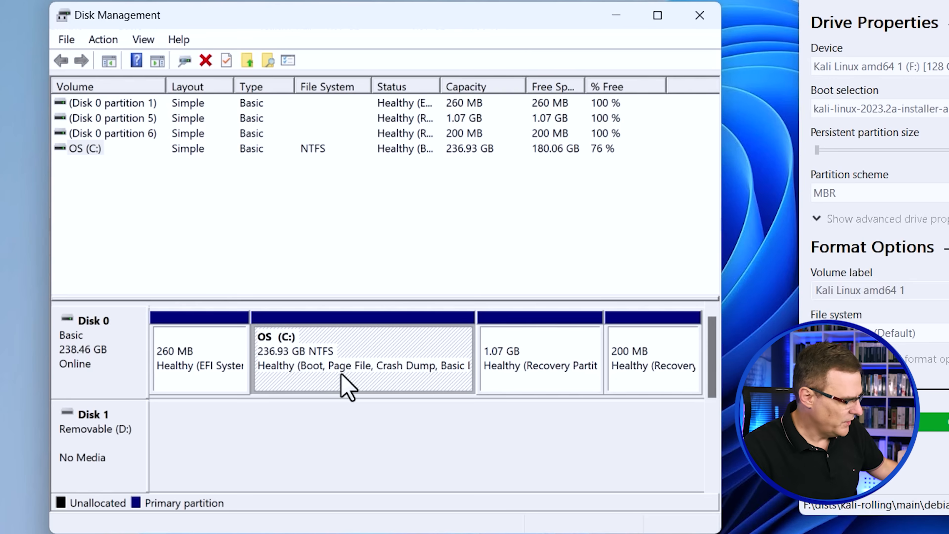
pyautogui.moveTo(360, 372)
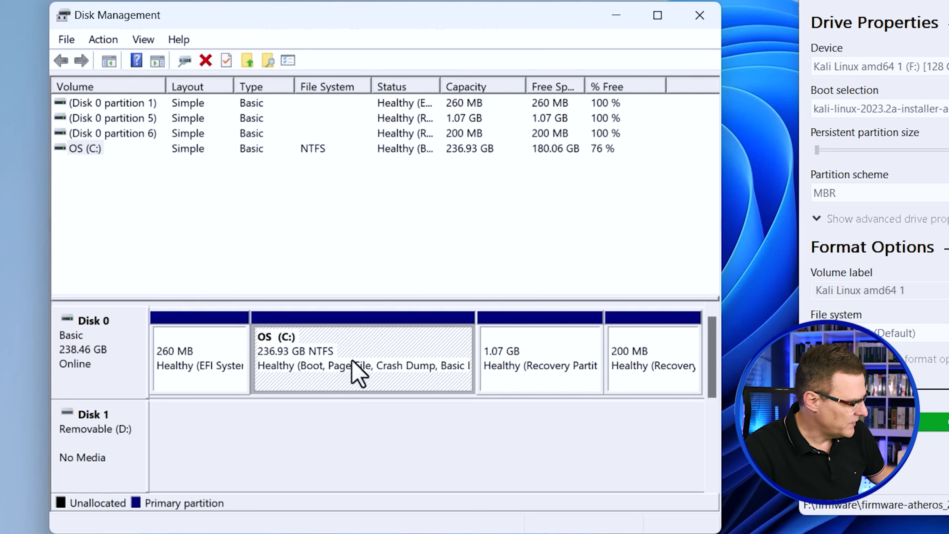
pyautogui.rightClick(364, 357)
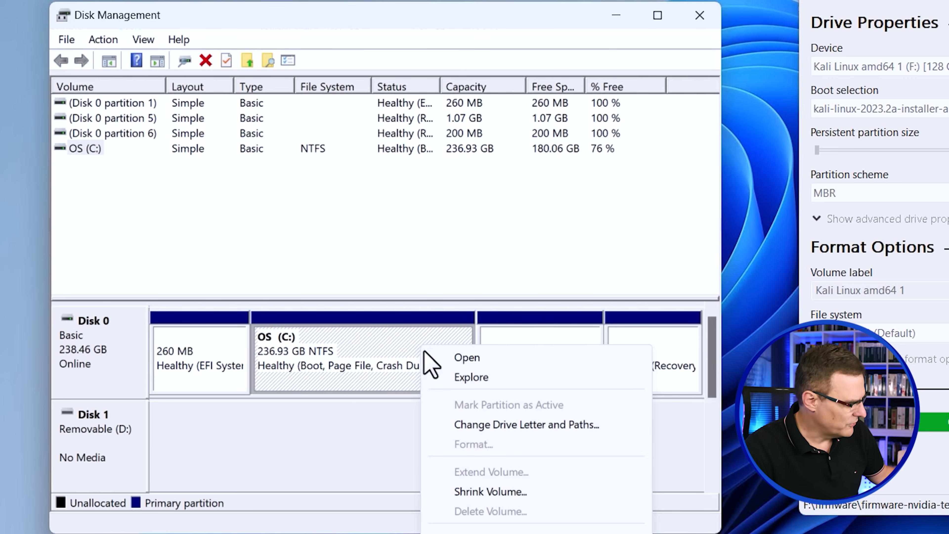
pyautogui.moveTo(490, 492)
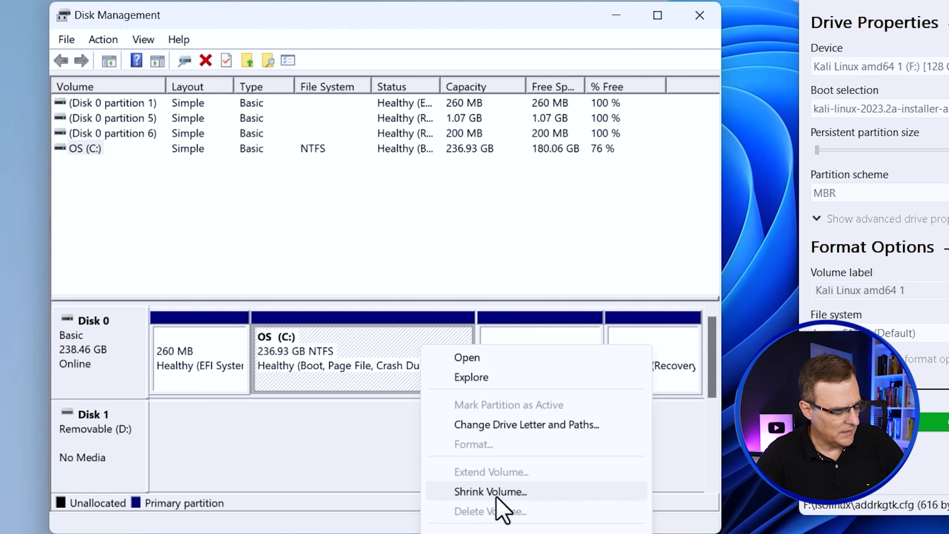
pyautogui.click(491, 491)
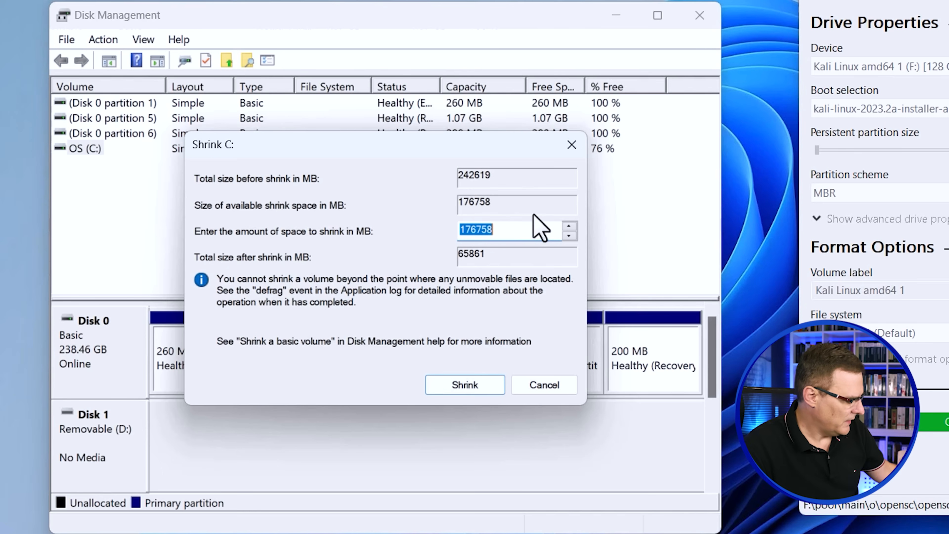
# Shrink C: by 60000 MB, leaving 58.60 GB unallocated on Disk 0.
pyautogui.write('6000')
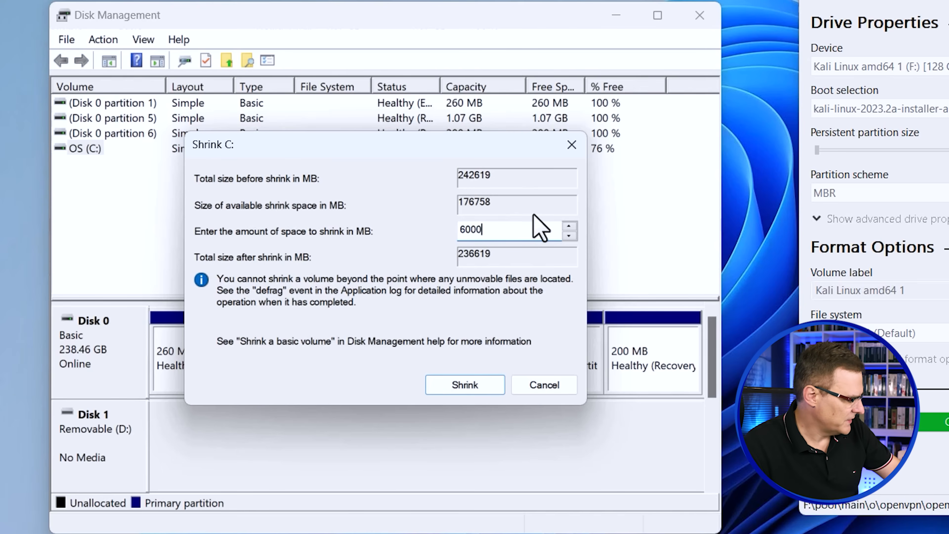
pyautogui.write('0')
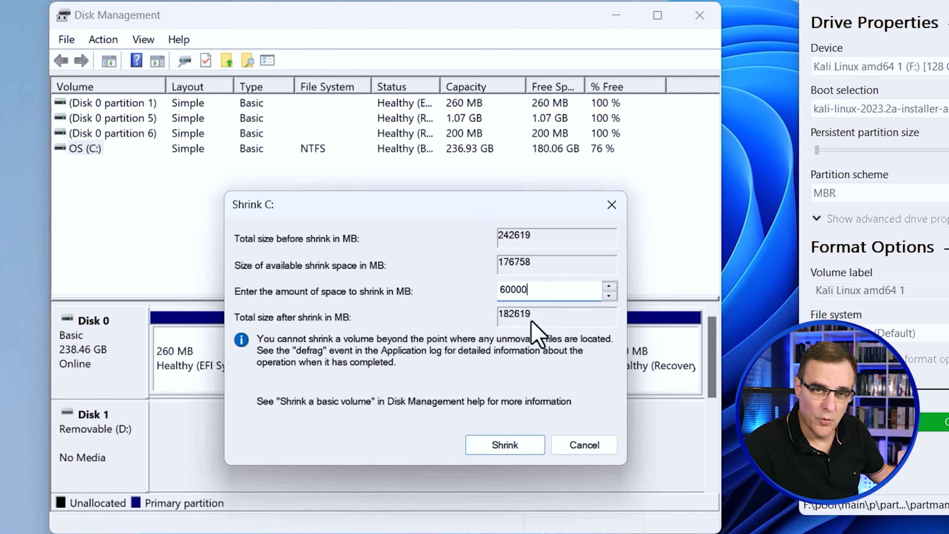
pyautogui.moveTo(504, 444)
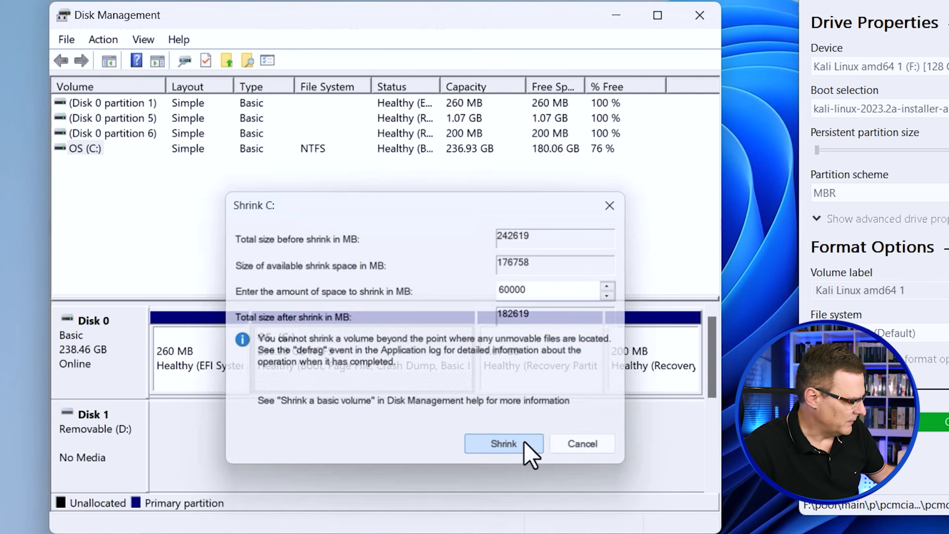
pyautogui.click(503, 443)
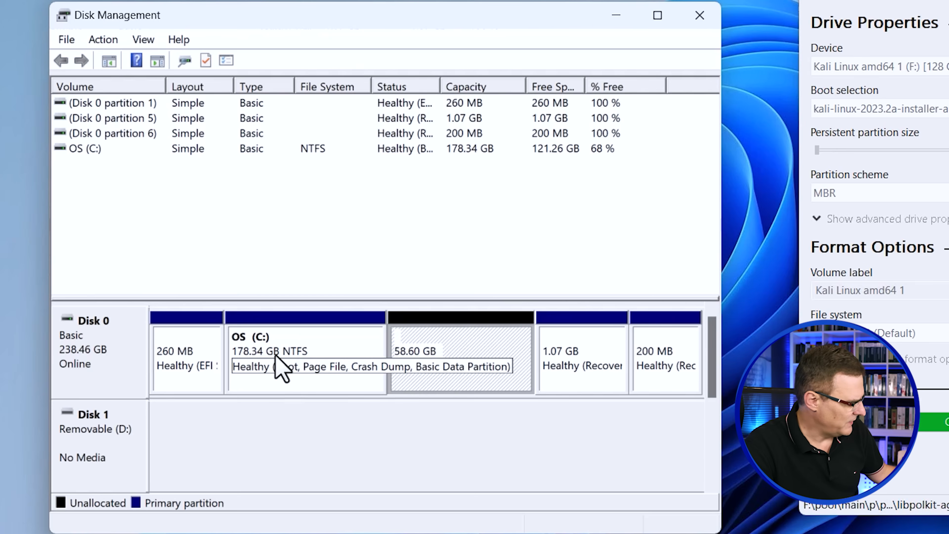
pyautogui.moveTo(463, 363)
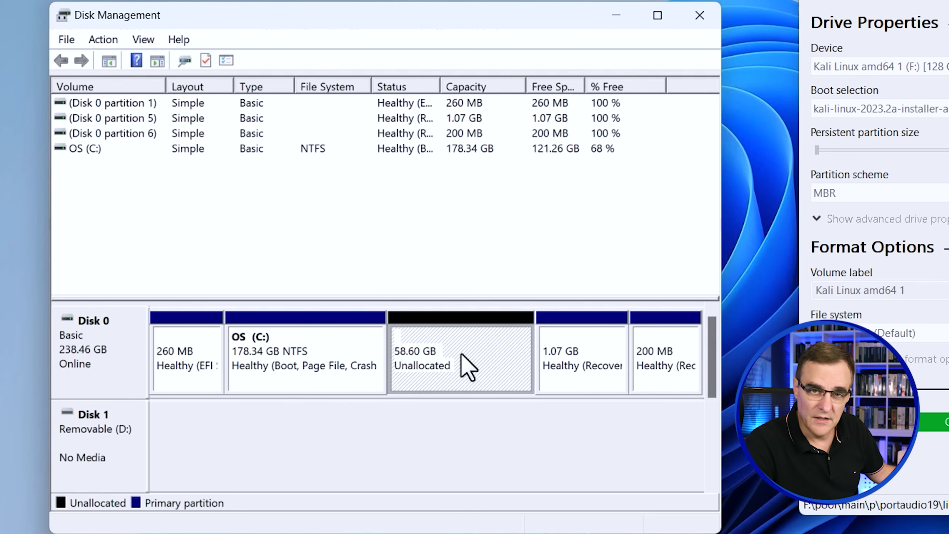
# Shrink C: by another 10000 MB, leaving 68.36 GB unallocated and C: at 168.57 GB.
pyautogui.rightClick(302, 315)
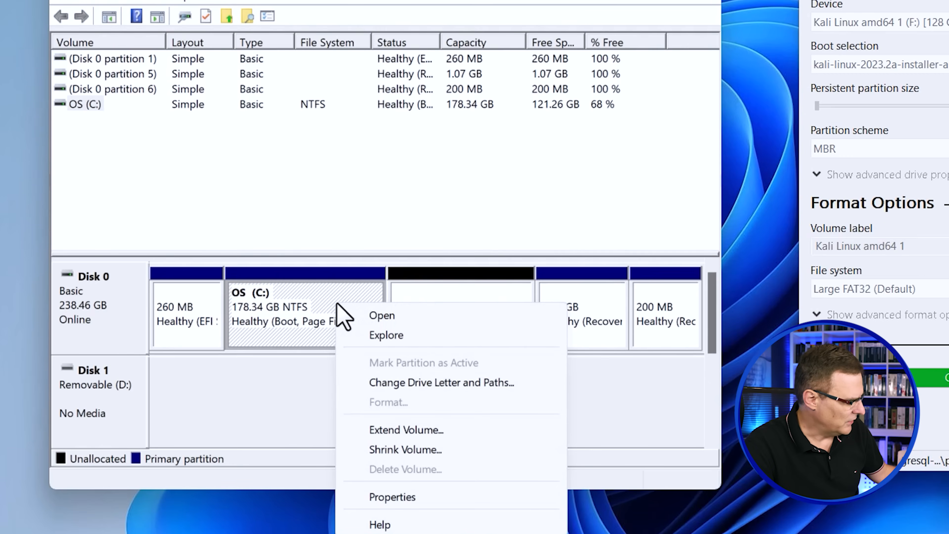
pyautogui.click(405, 450)
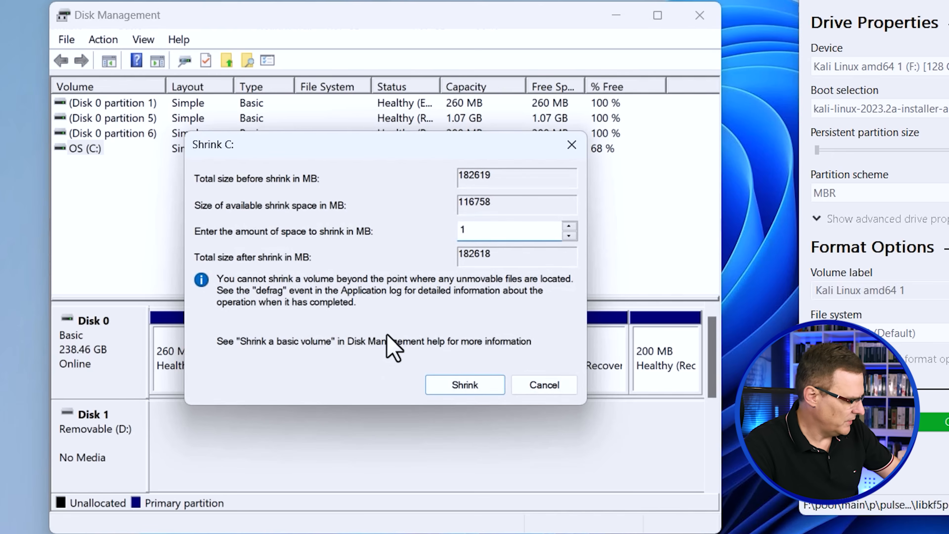
pyautogui.write('10000')
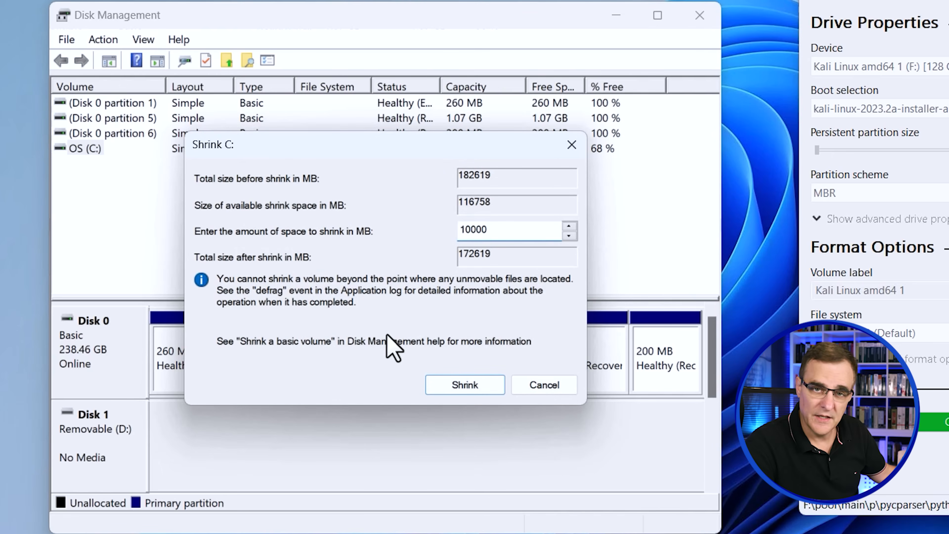
pyautogui.click(465, 385)
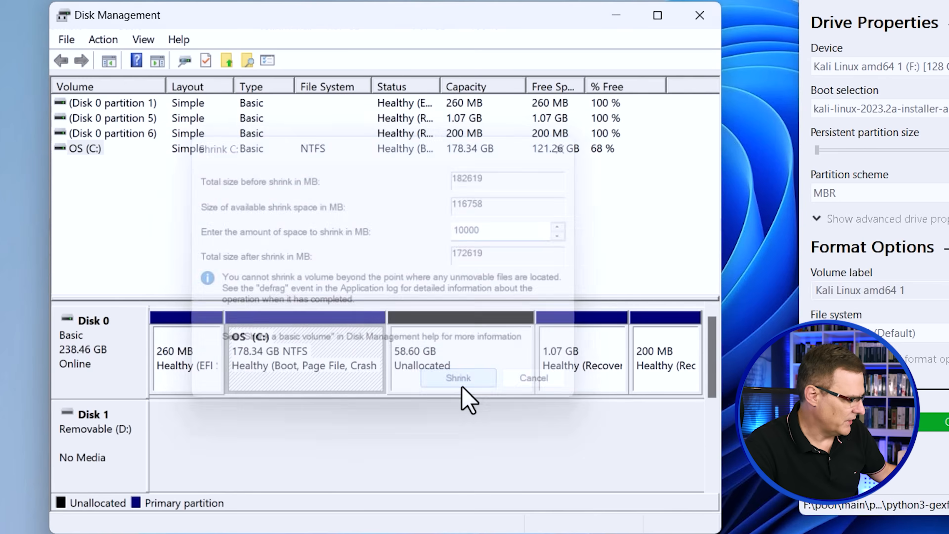
pyautogui.click(459, 377)
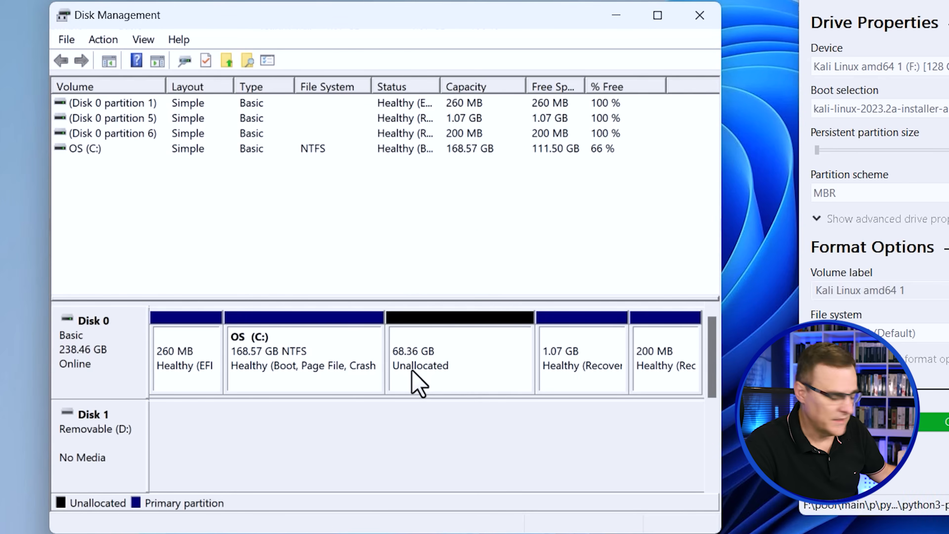
pyautogui.click(269, 519)
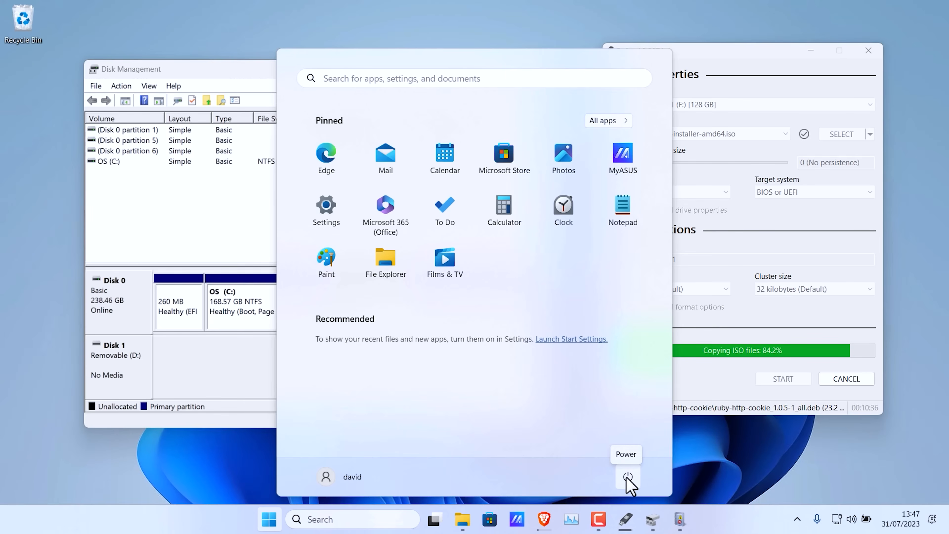
# Bring up the Start menu's pinned apps and power options while Rufus keeps copying.
pyautogui.press('shift')
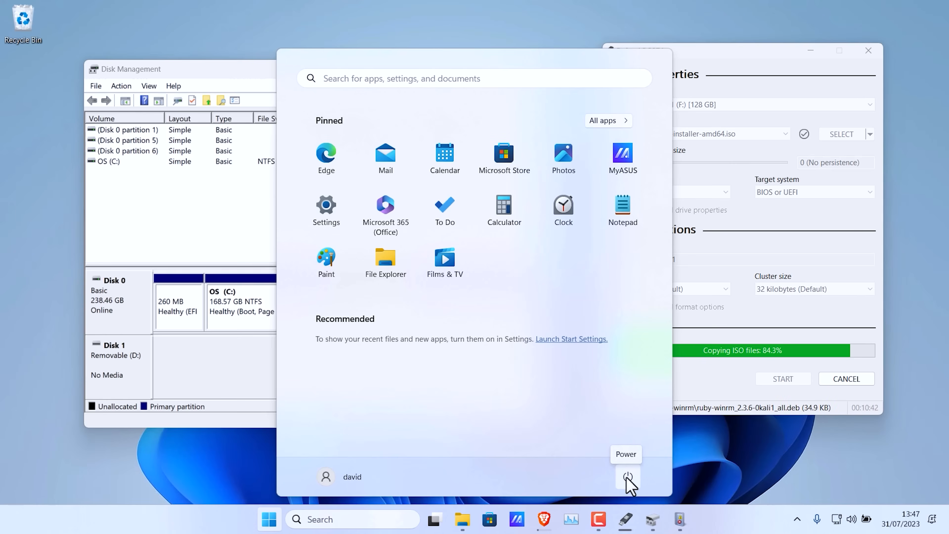
pyautogui.moveTo(543, 523)
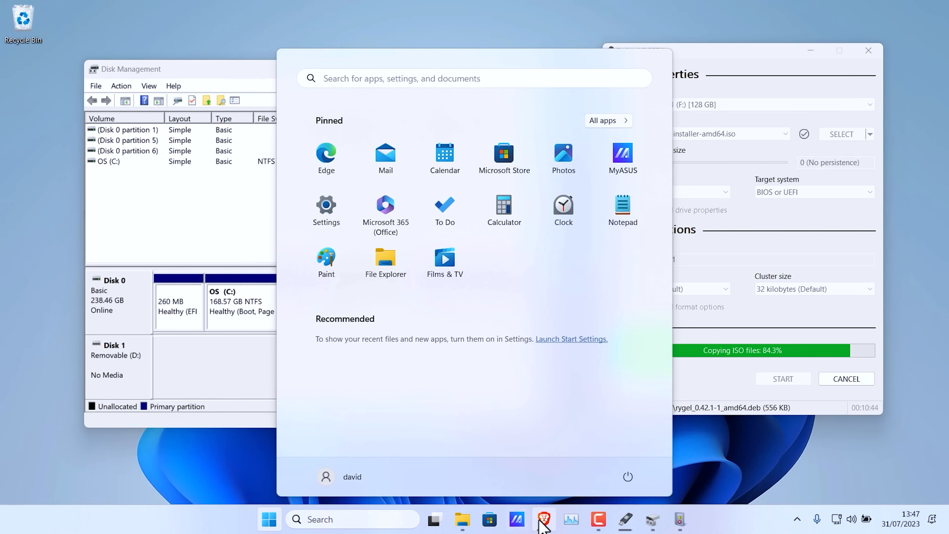
# Search 'asus bios key' in Brave to find the ASUS BIOS setup key (F2).
pyautogui.click(543, 520)
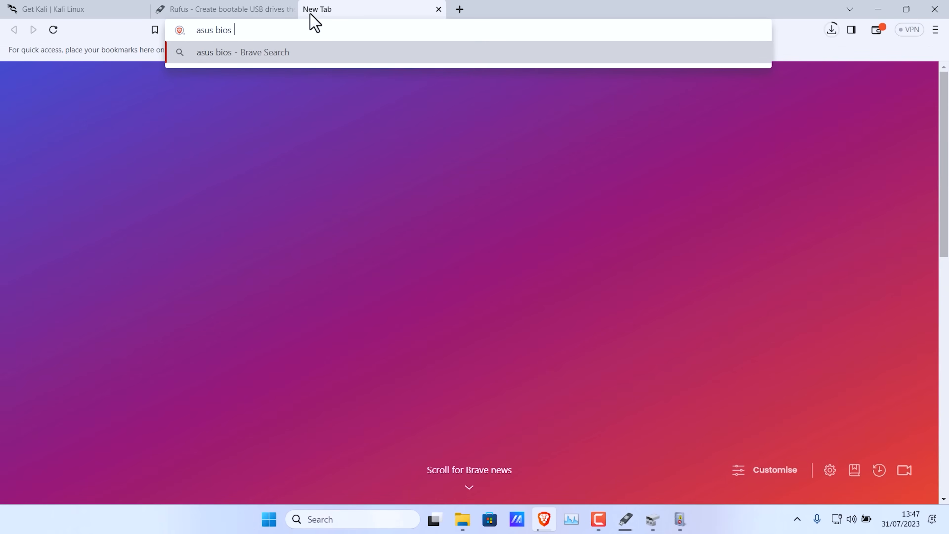
pyautogui.press('Return')
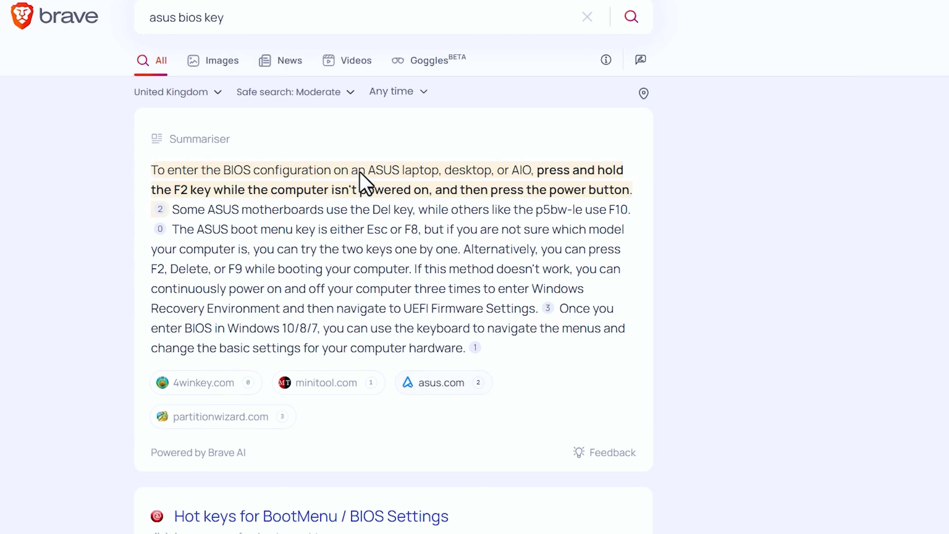
pyautogui.moveTo(517, 189)
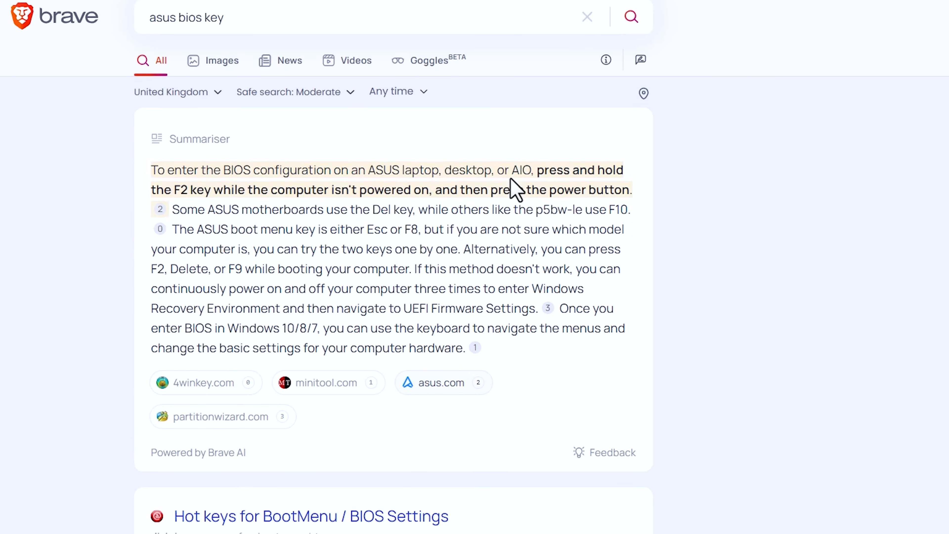
pyautogui.press('F2')
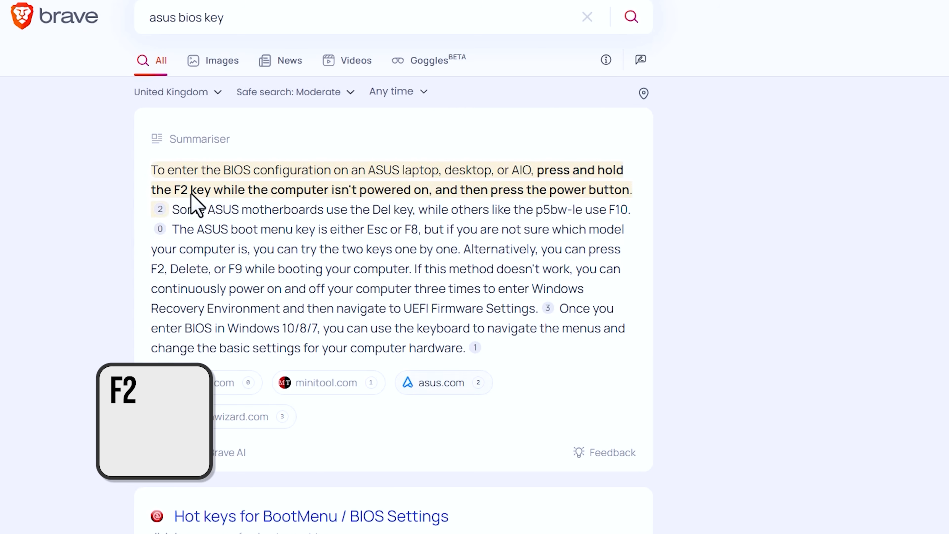